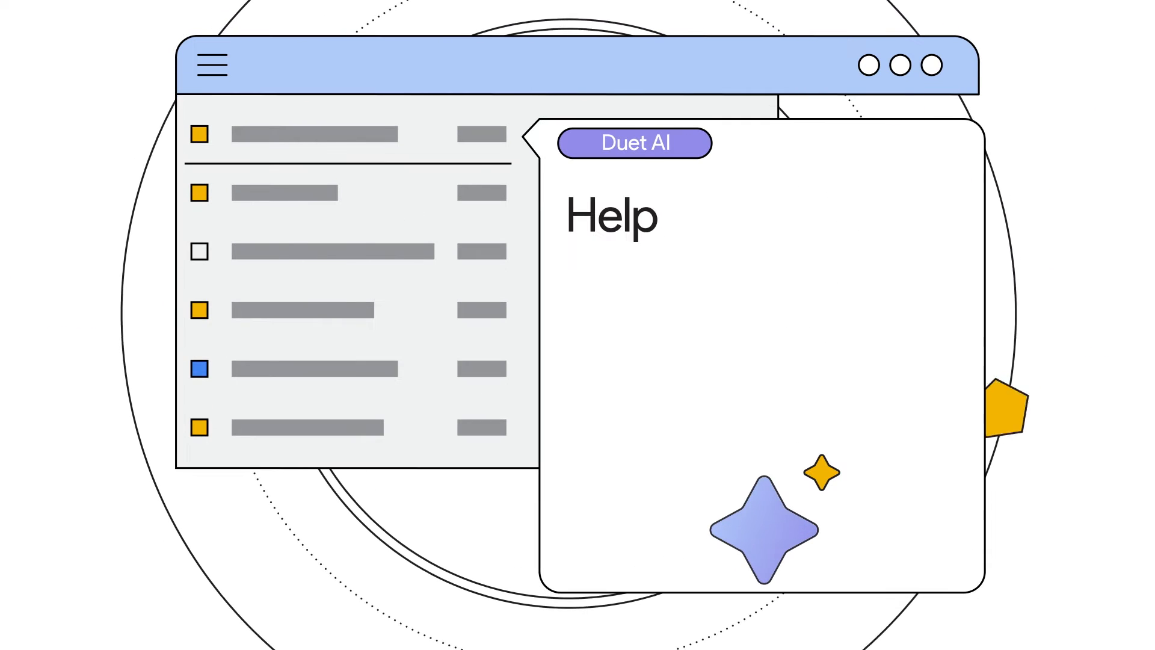
pyautogui.write('Help me deploy my app on cloud run')
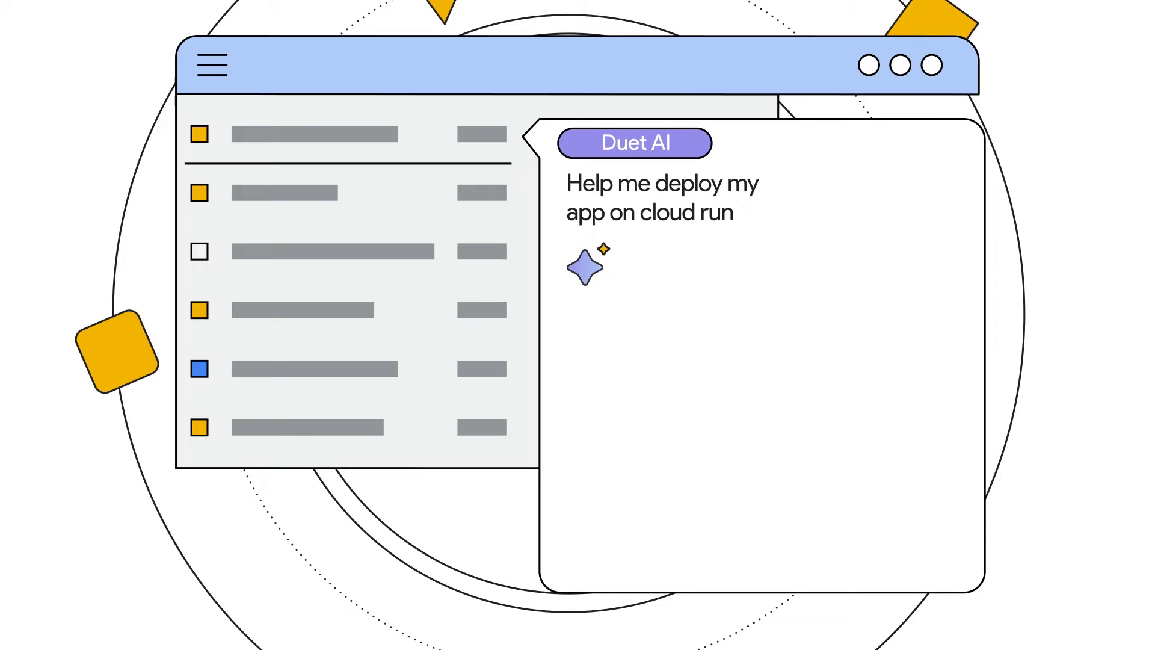